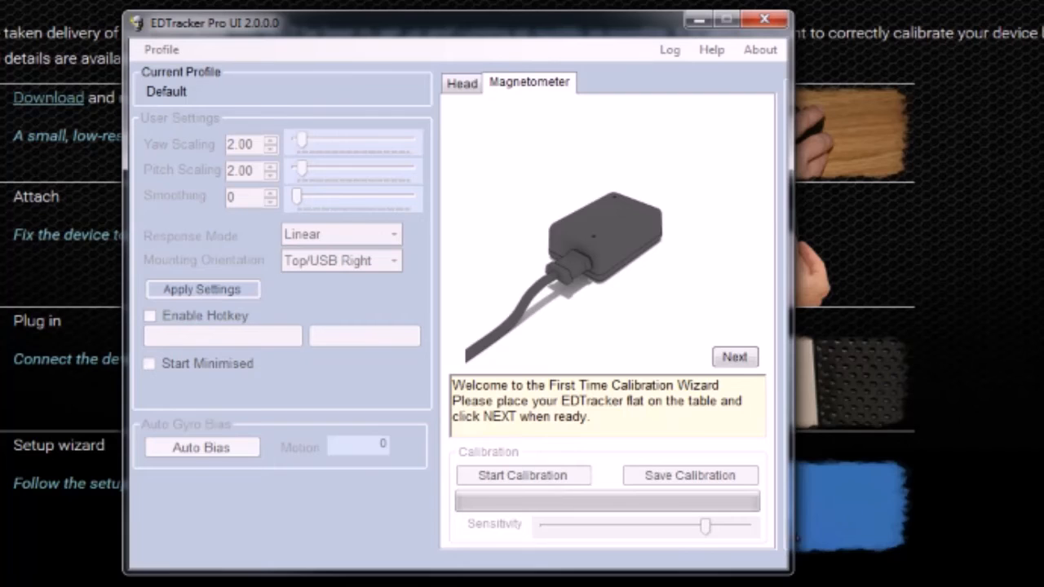
pyautogui.moveTo(662, 392)
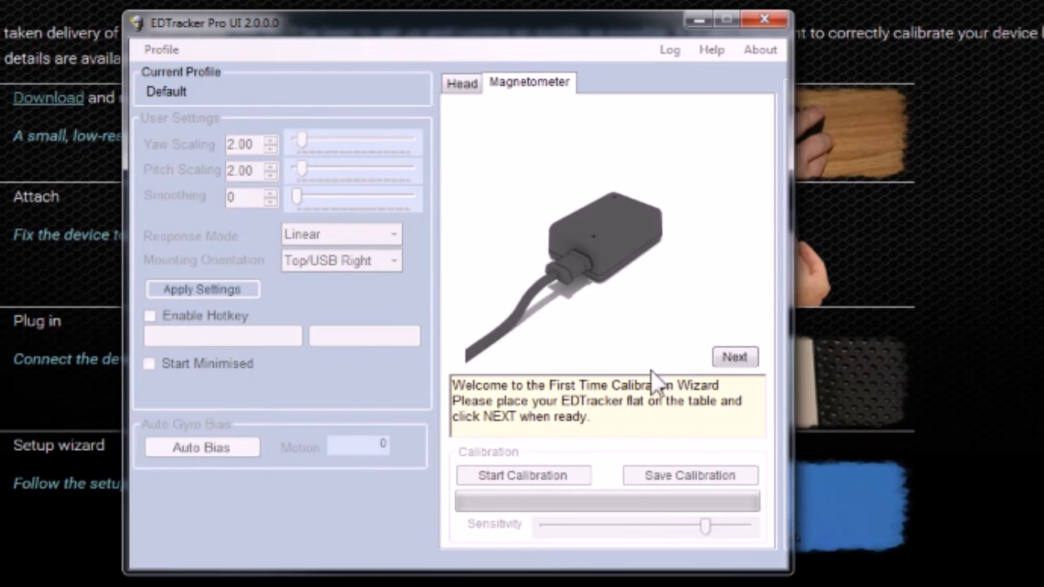